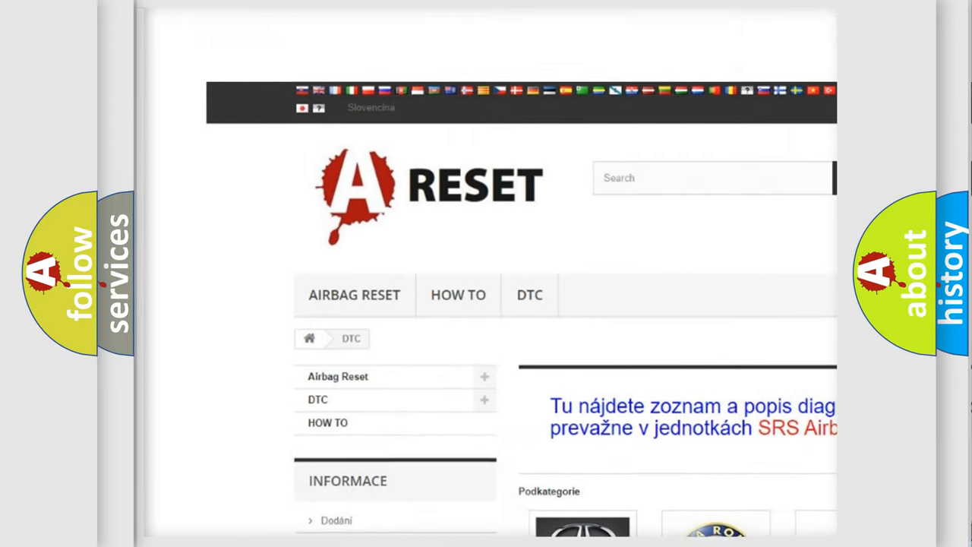
{"action": "scroll", "scroll_direction": "down", "scroll_amount": 3}
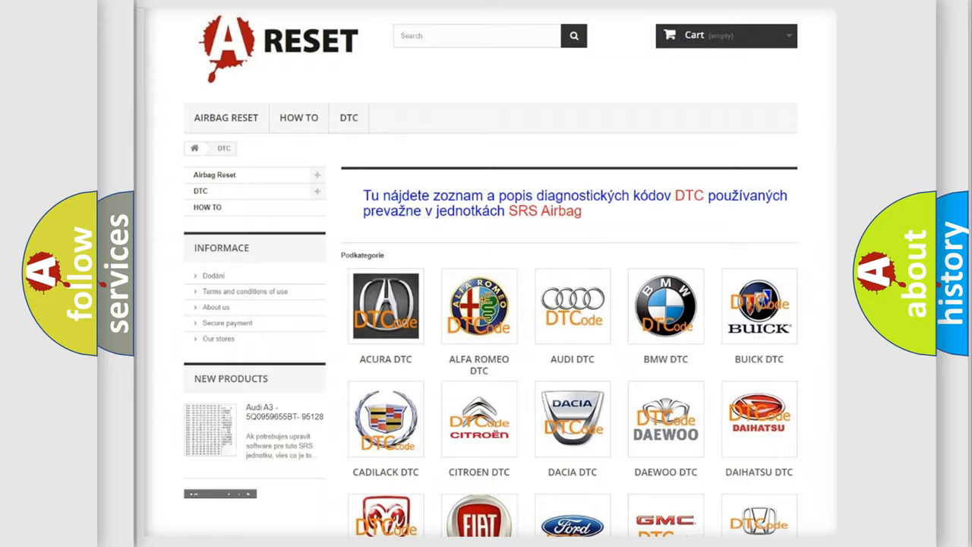
{"action": "scroll", "scroll_direction": "down", "scroll_amount": 3}
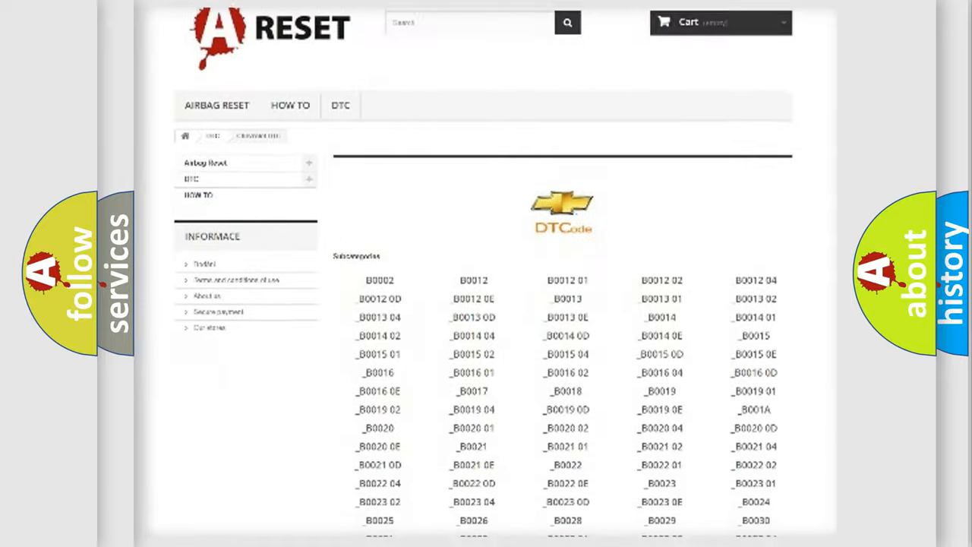
{"action": "scroll", "scroll_direction": "down", "scroll_amount": 3}
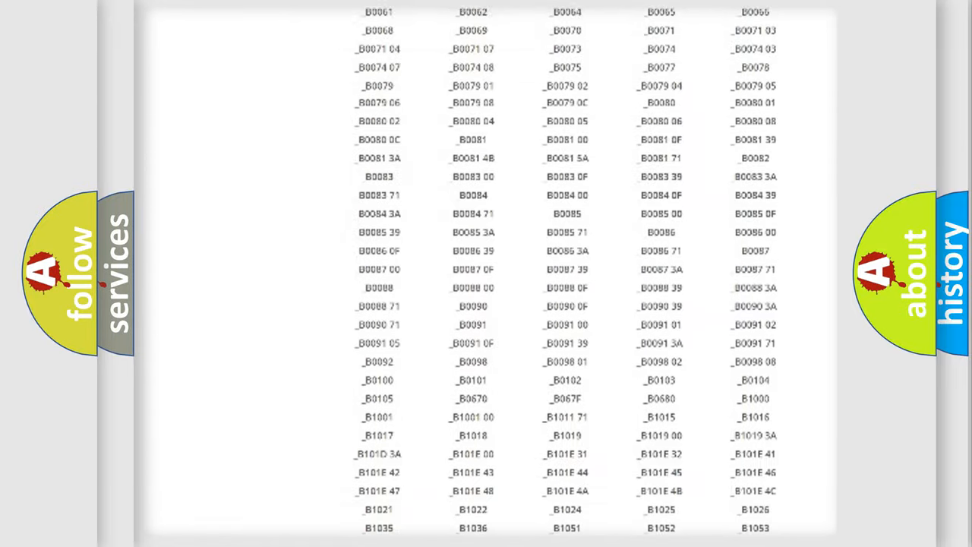